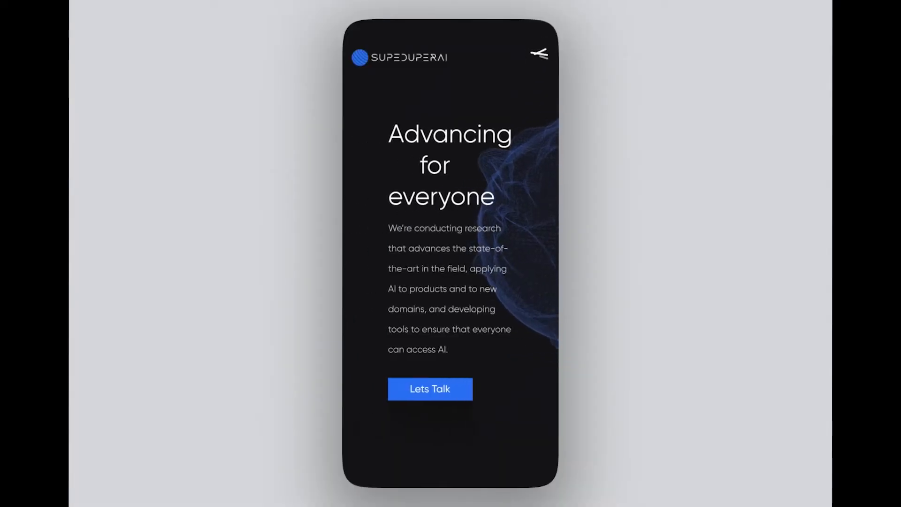
# Step: Toggle the menu open and closed in the prototype preview to review the current state
pyautogui.click(539, 54)
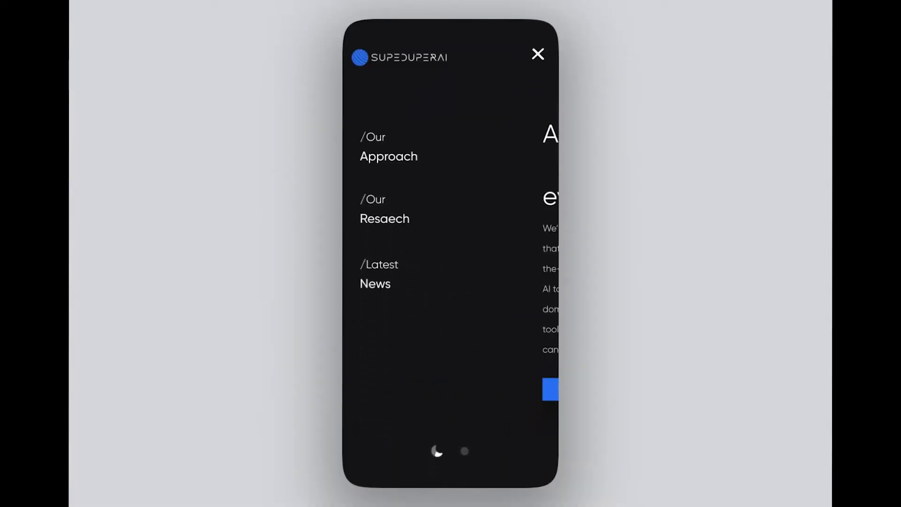
pyautogui.click(538, 54)
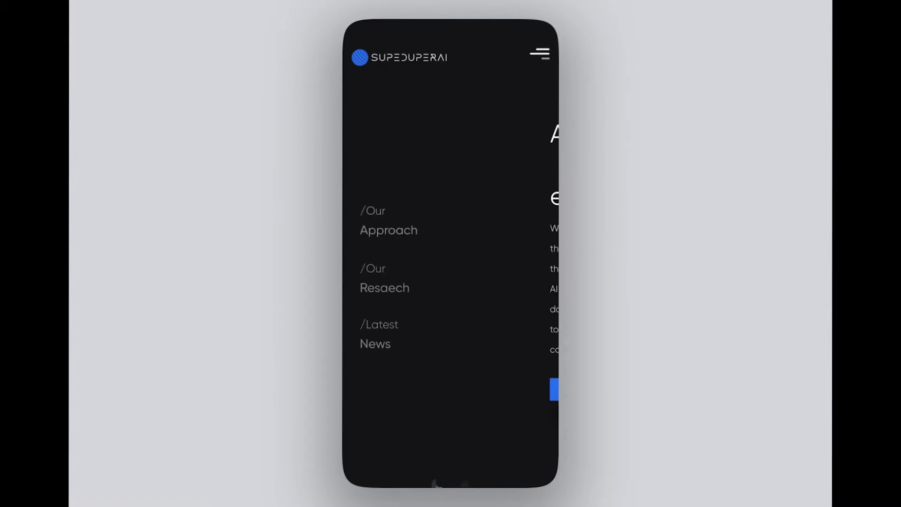
pyautogui.click(539, 52)
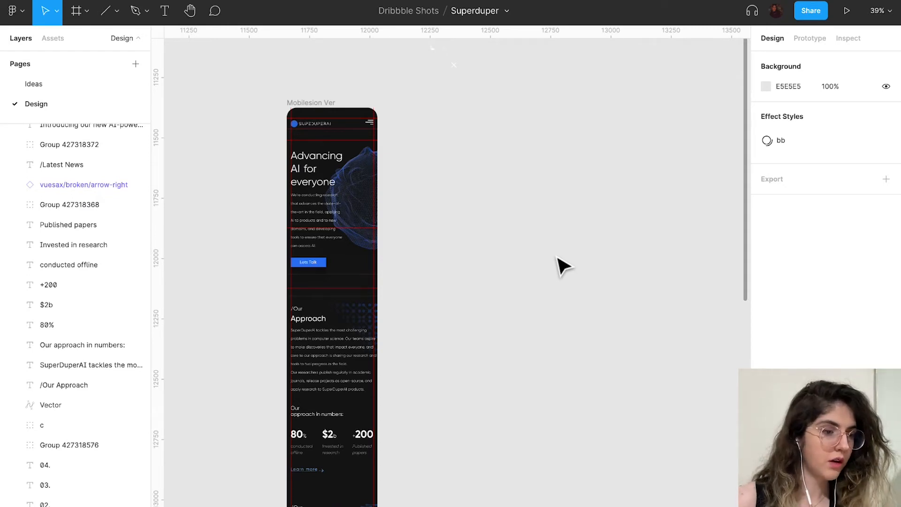
pyautogui.scroll(-3)
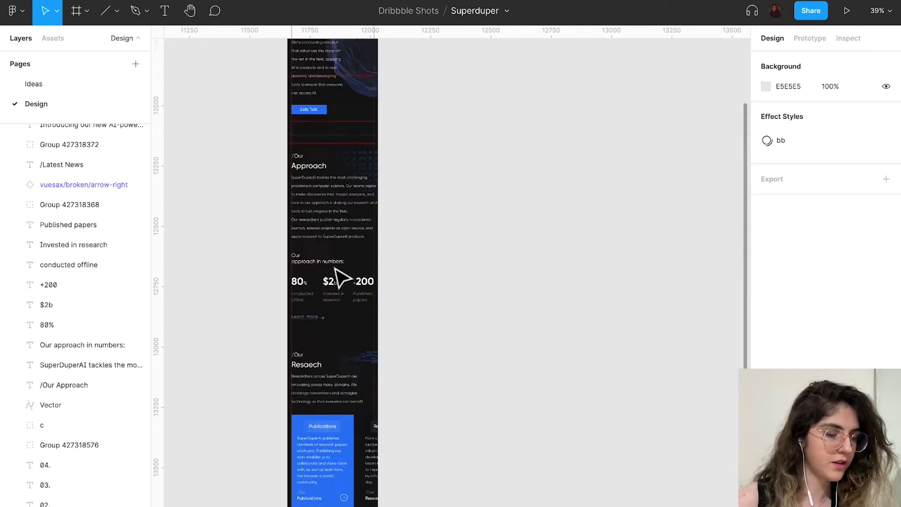
# Step: Duplicate the mobile landing frame as 'Menu' and shift its Hero group right past the edge
pyautogui.click(41, 424)
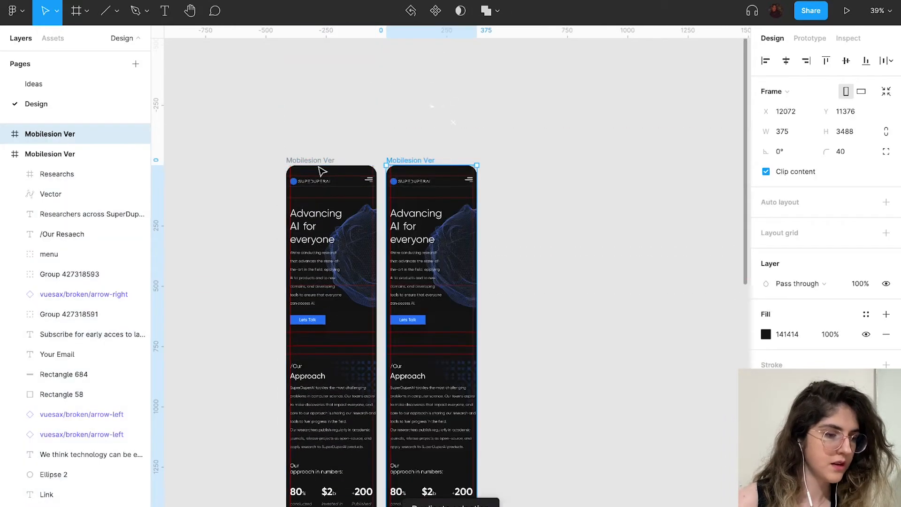
pyautogui.doubleClick(410, 160)
pyautogui.write('Menu')
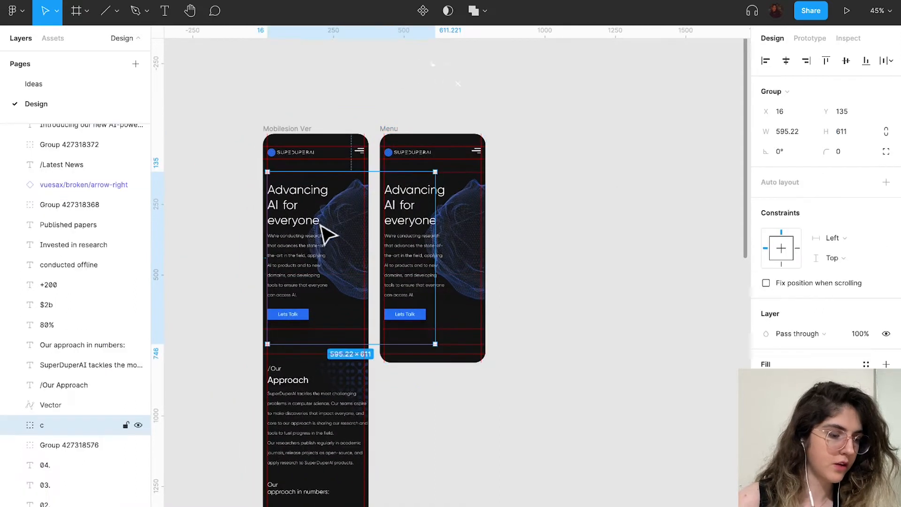
pyautogui.click(69, 444)
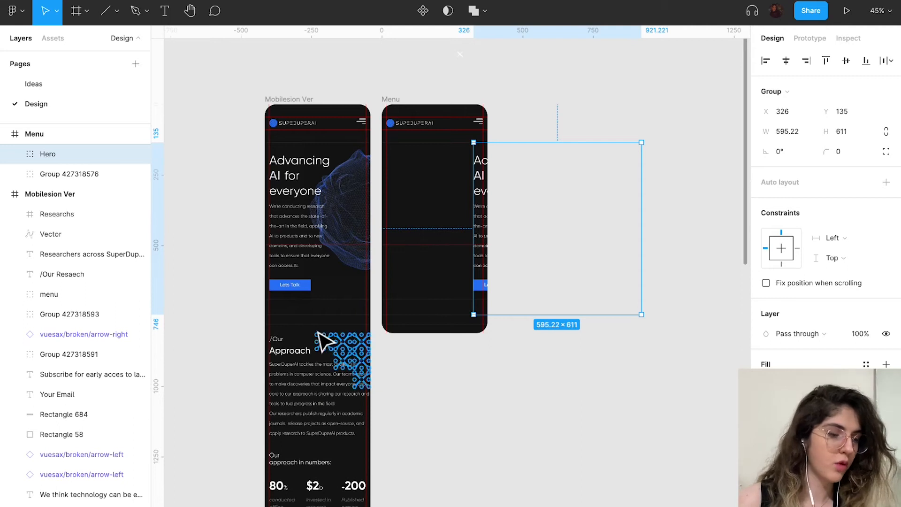
pyautogui.scroll(-3)
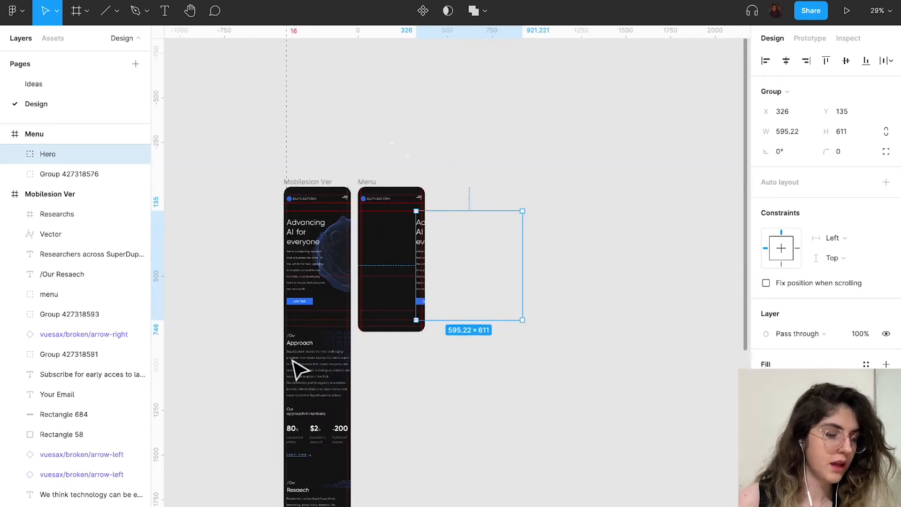
# Step: Copy the nav link headings into Menu and reduce their text size
pyautogui.click(299, 339)
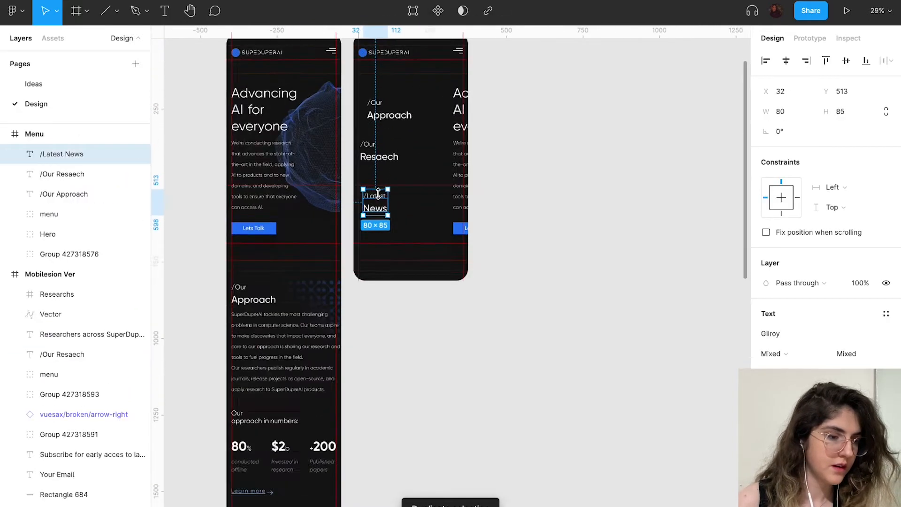
pyautogui.click(63, 194)
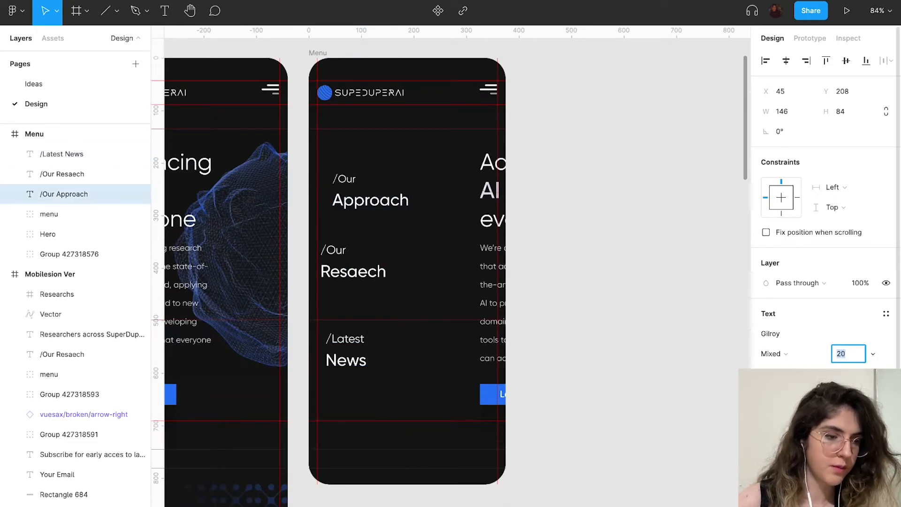
pyautogui.click(370, 190)
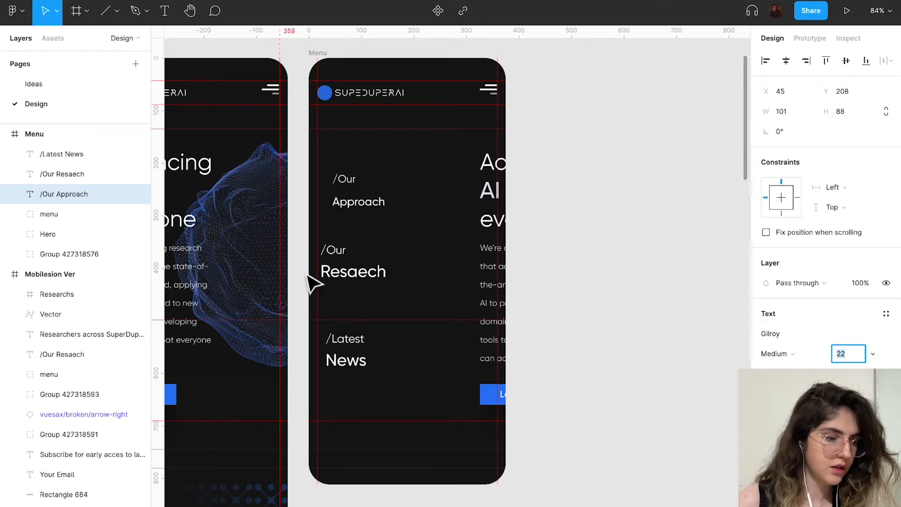
pyautogui.click(353, 260)
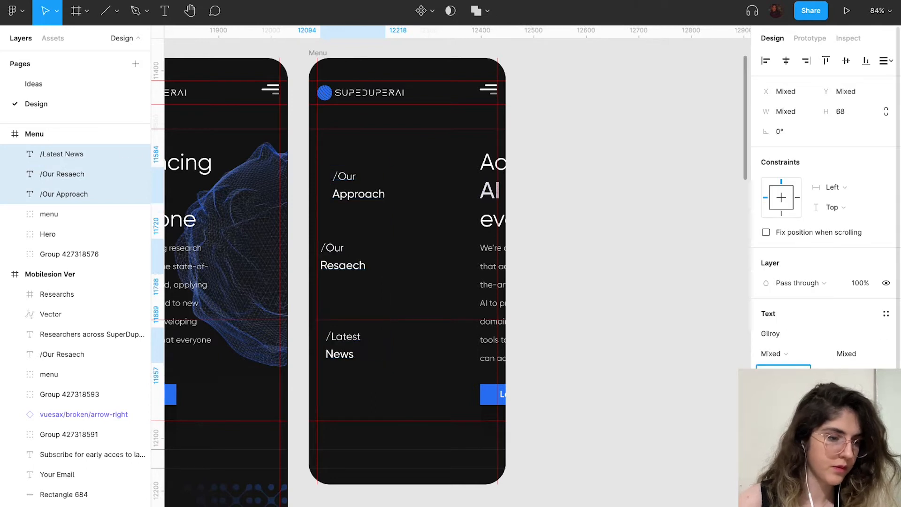
# Step: Align the three nav links together at the left and reposition the Approach link
pyautogui.click(351, 185)
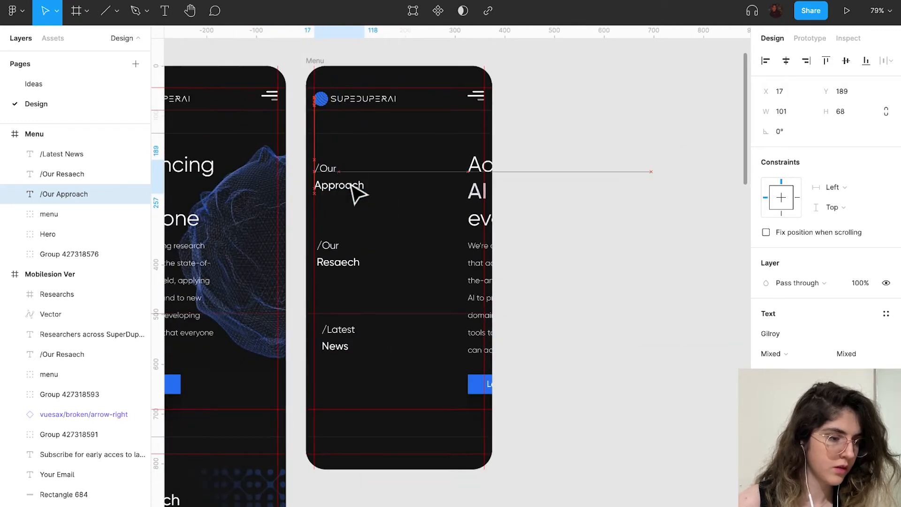
pyautogui.click(338, 177)
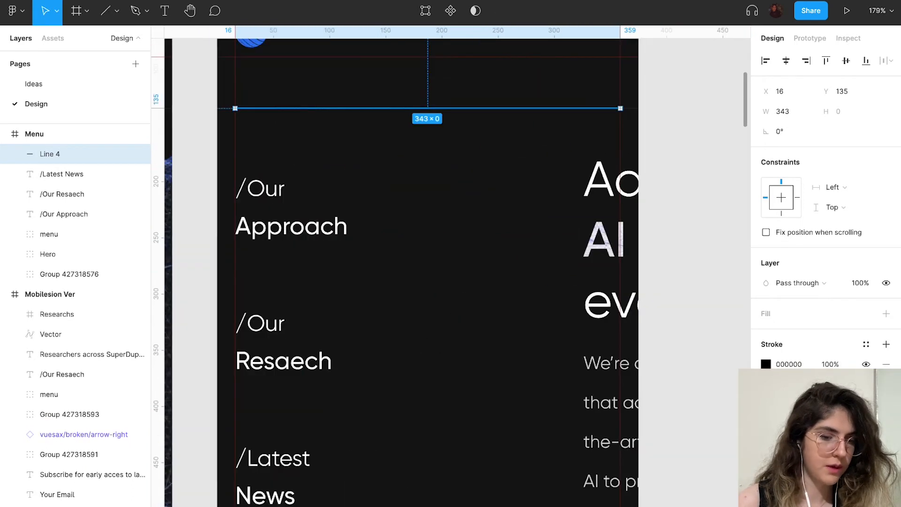
# Step: Colour the new 343 px divider line white (FFFFFF) below the header
pyautogui.click(766, 364)
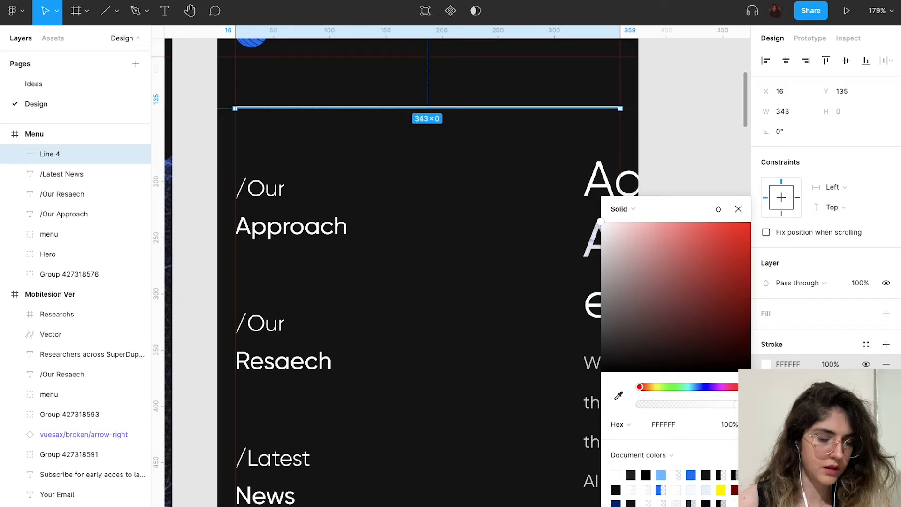
pyautogui.click(739, 209)
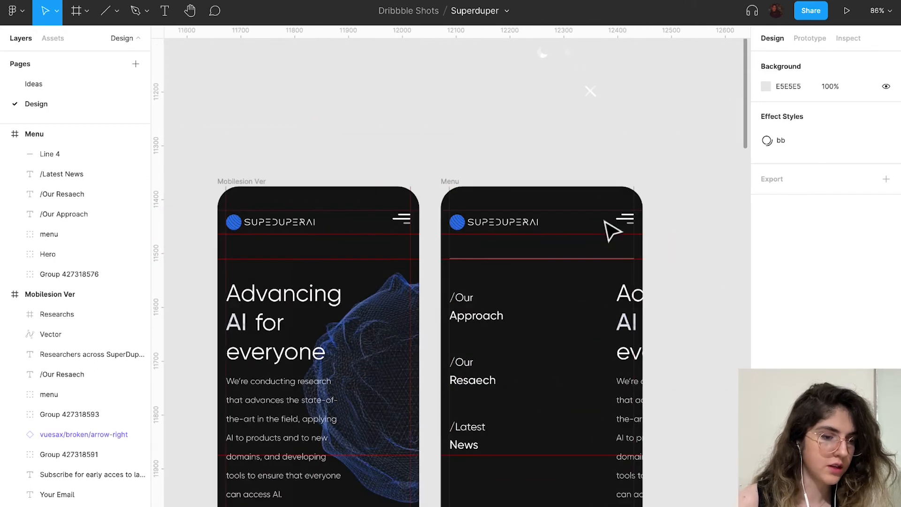
pyautogui.moveTo(595, 119)
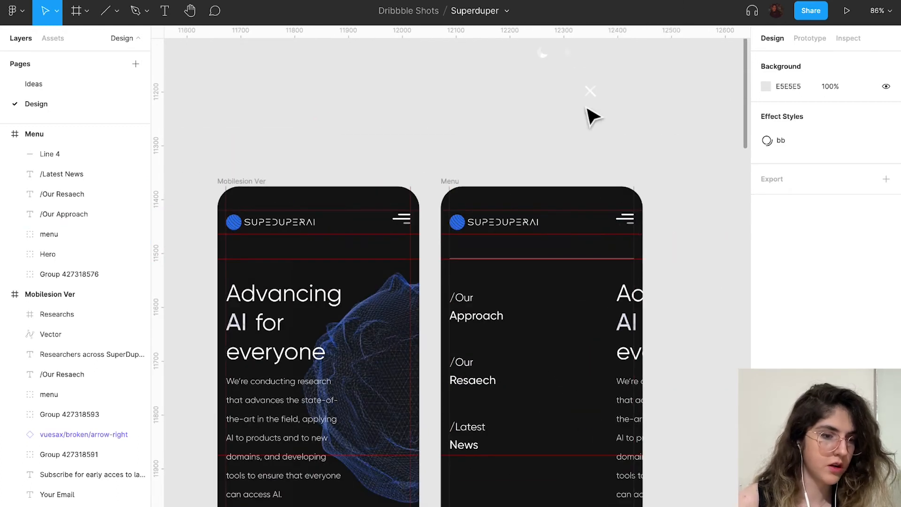
# Step: Place the white close X over the header's hamburger icon and remove the hamburger
pyautogui.click(596, 223)
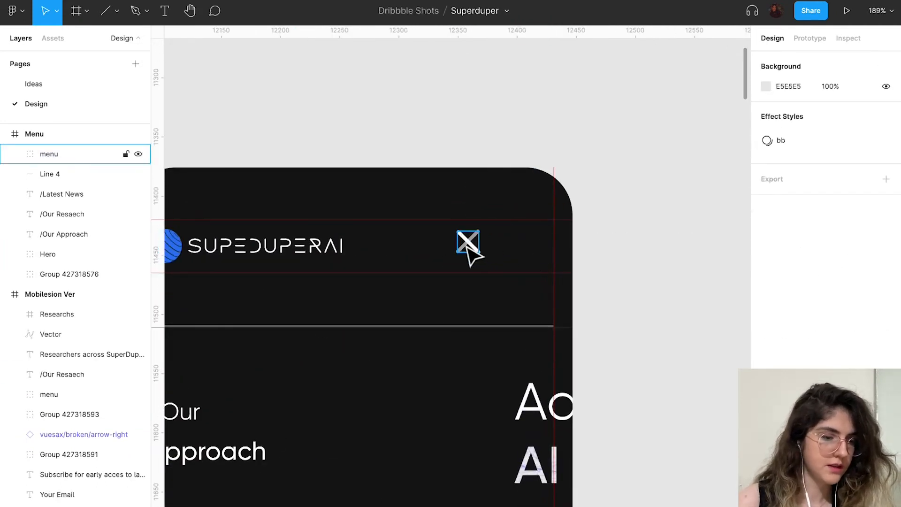
pyautogui.click(468, 240)
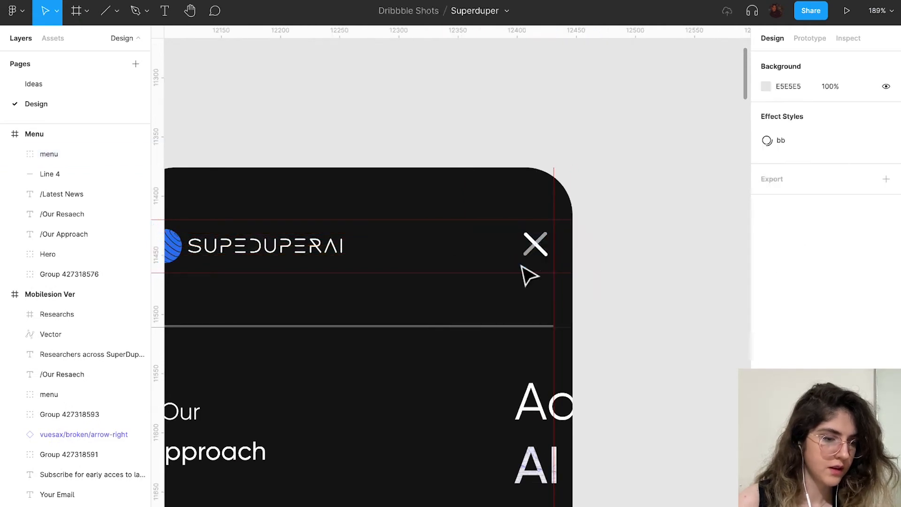
pyautogui.click(534, 243)
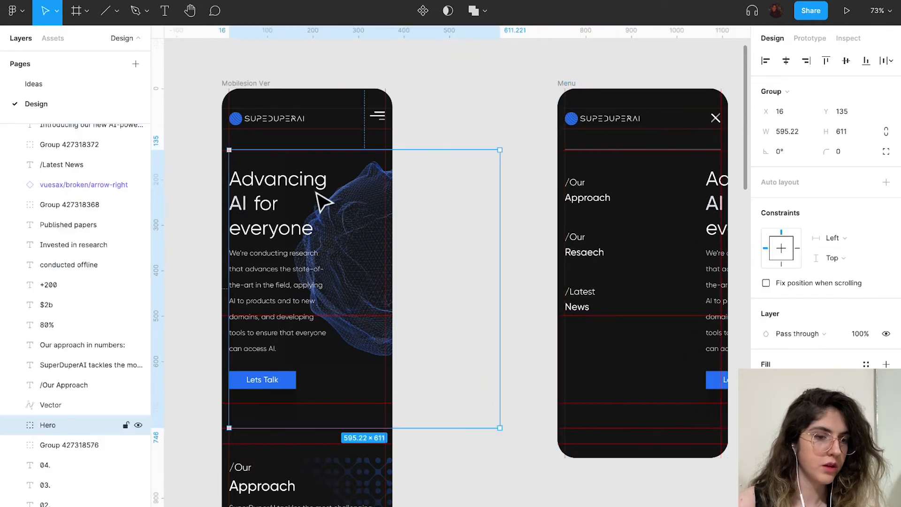
# Step: Give the landing Hero an On drag interaction navigating to Menu with 1200 ms smart animate
pyautogui.click(810, 37)
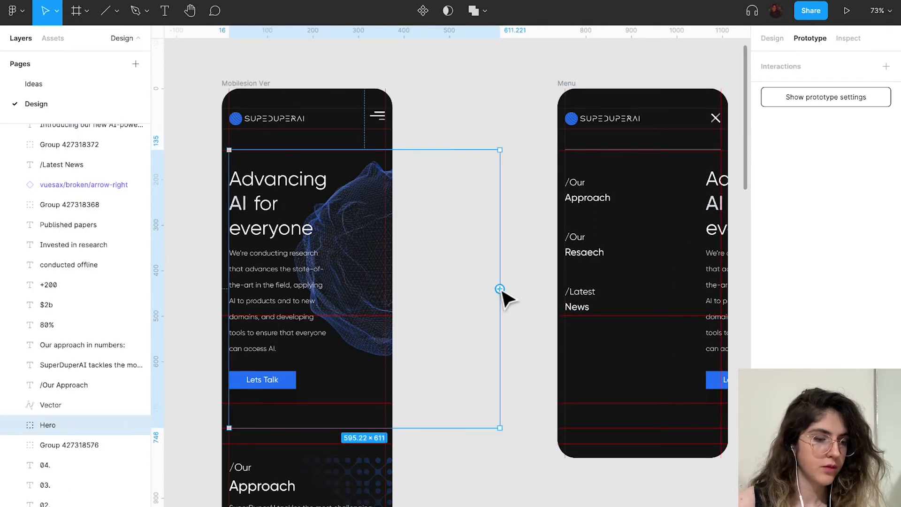
pyautogui.click(499, 289)
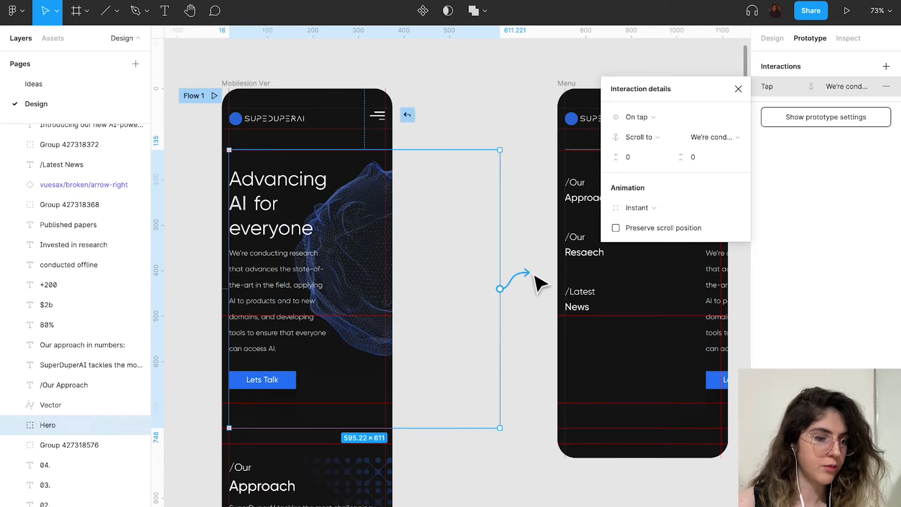
pyautogui.click(636, 117)
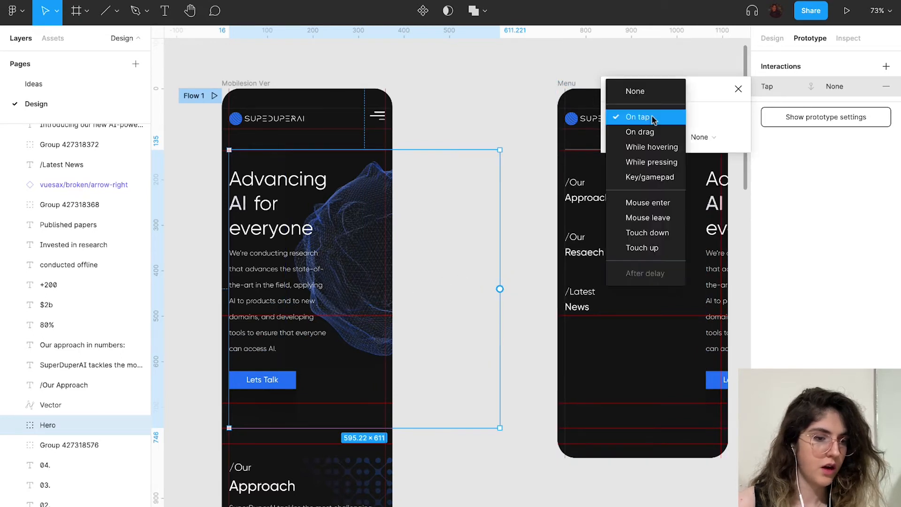
pyautogui.click(639, 131)
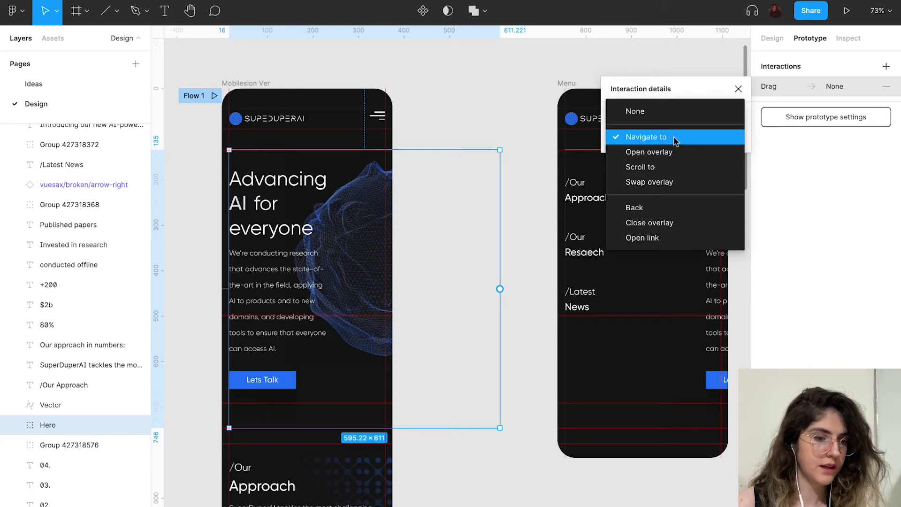
pyautogui.click(648, 137)
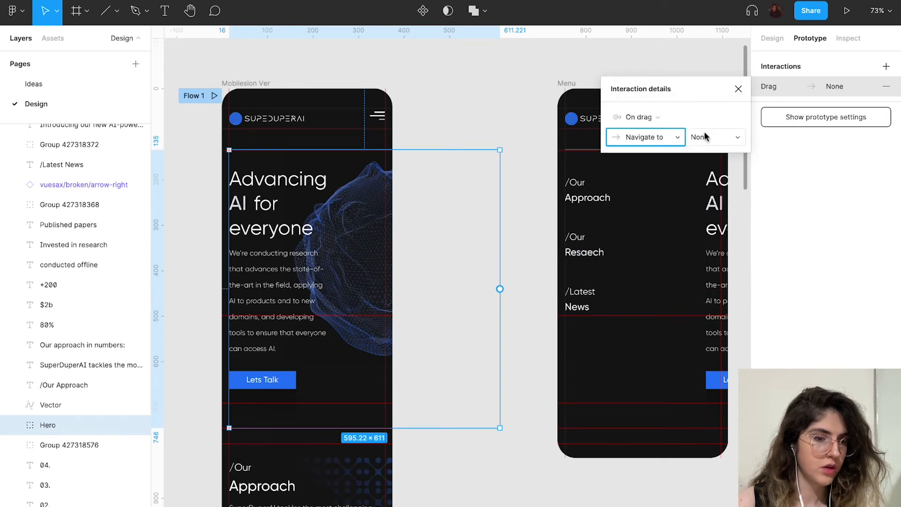
pyautogui.click(715, 137)
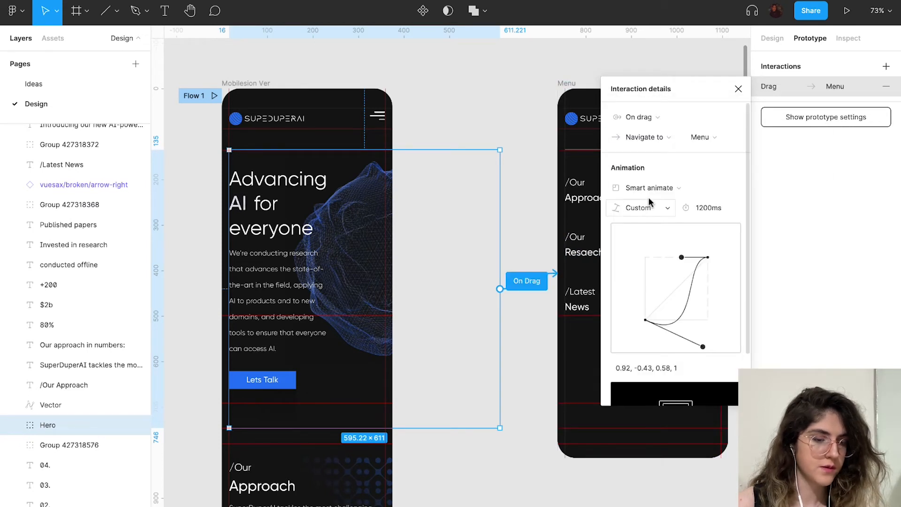
pyautogui.moveTo(644, 215)
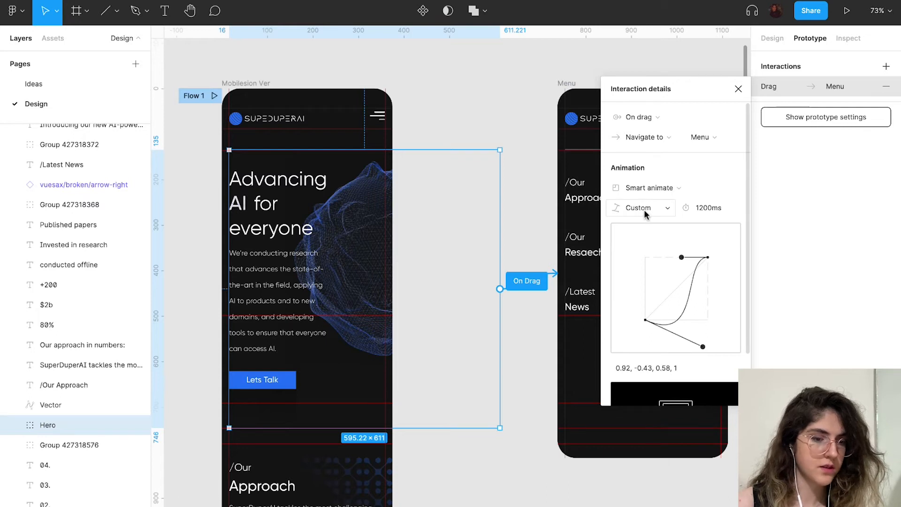
pyautogui.moveTo(702, 217)
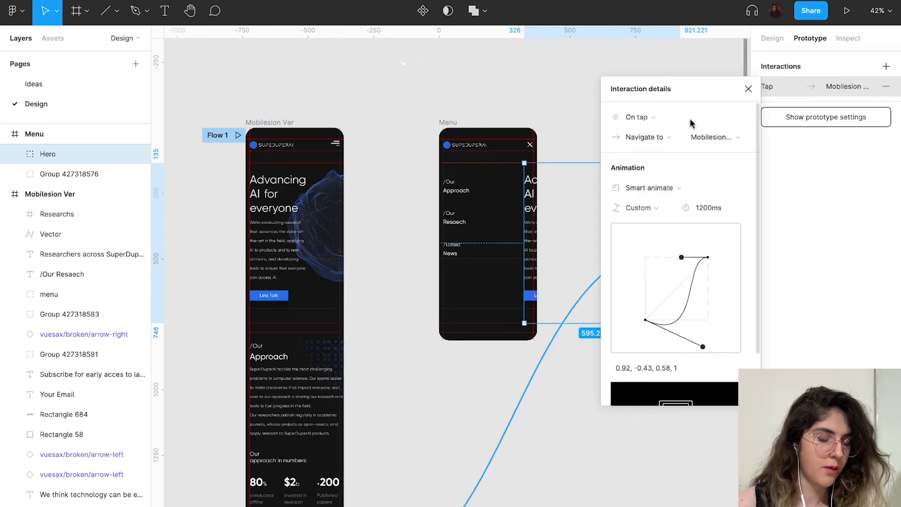
# Step: Set the Menu Hero's interaction to drag back to the landing page
pyautogui.click(639, 117)
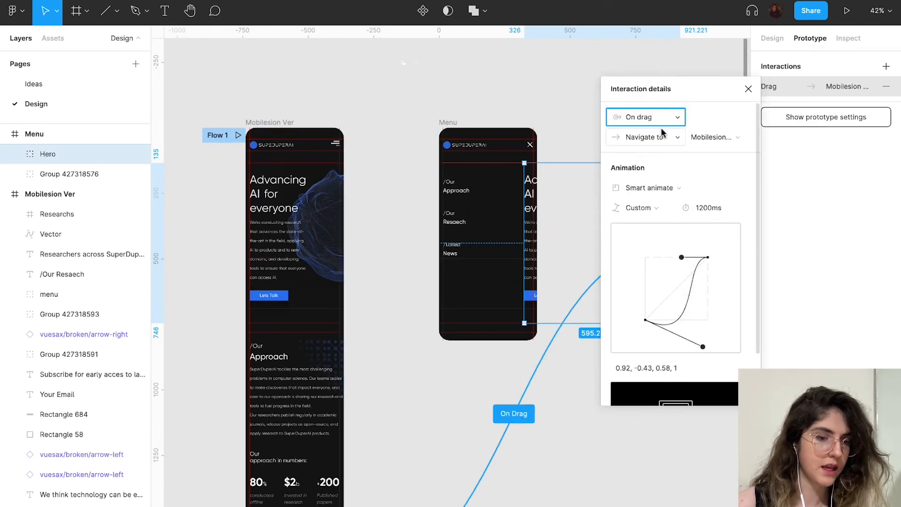
pyautogui.moveTo(462, 82)
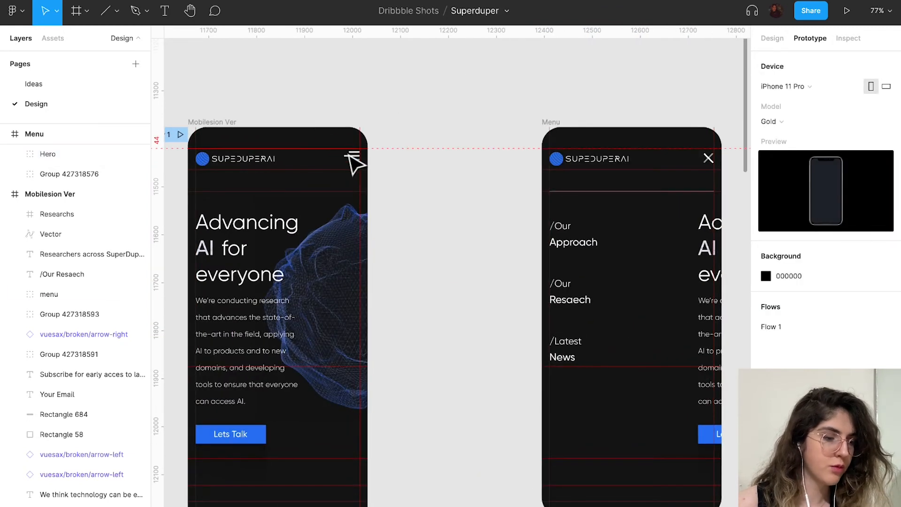
# Step: Link the hamburger icon's tap to Menu and the close icon's tap back, both smart-animated
pyautogui.click(354, 158)
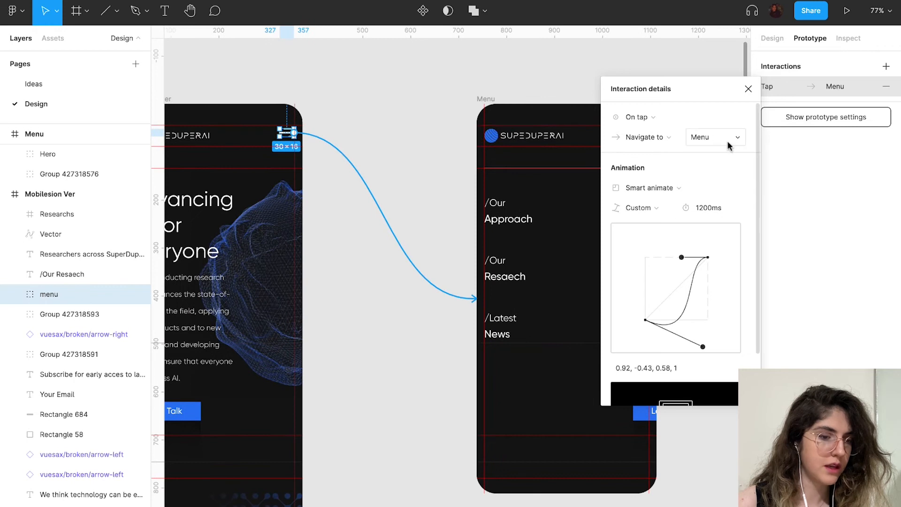
pyautogui.moveTo(556, 260)
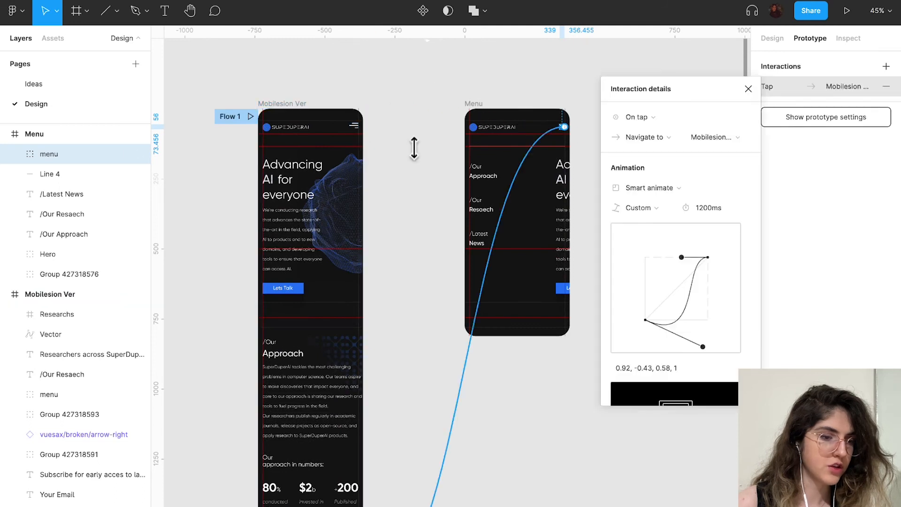
pyautogui.moveTo(664, 282)
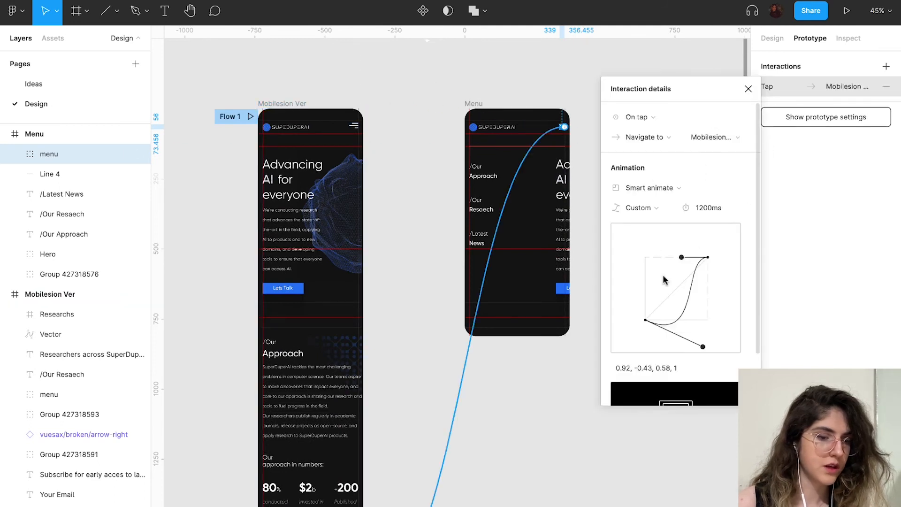
pyautogui.click(748, 88)
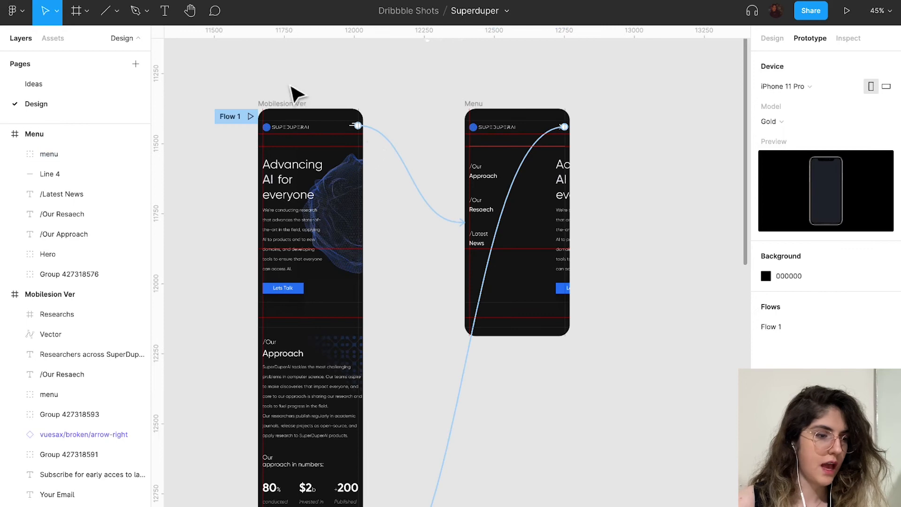
# Step: Present the prototype and tap the hamburger then the close X to test both screens
pyautogui.click(845, 10)
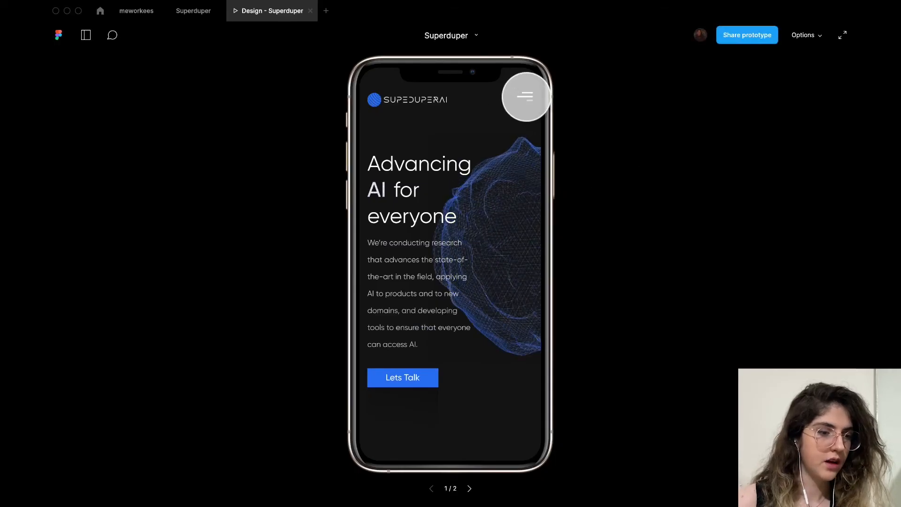
pyautogui.click(524, 96)
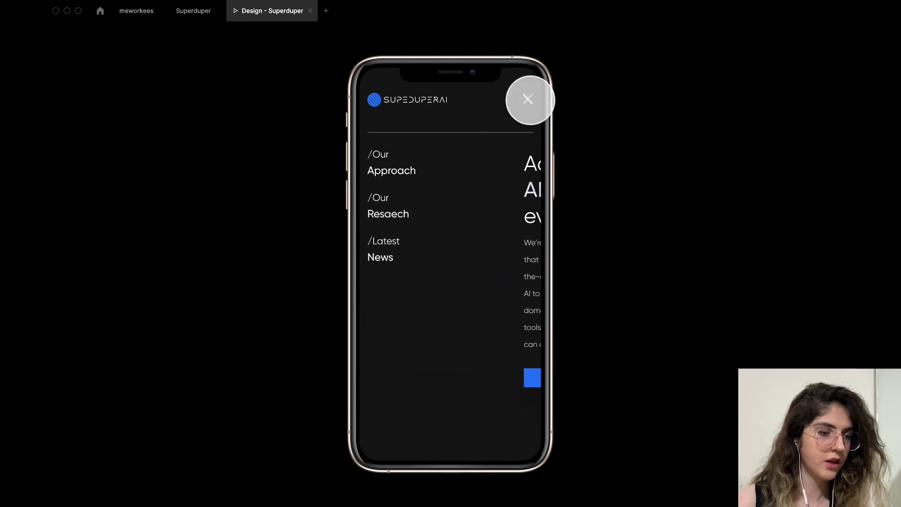
pyautogui.click(528, 98)
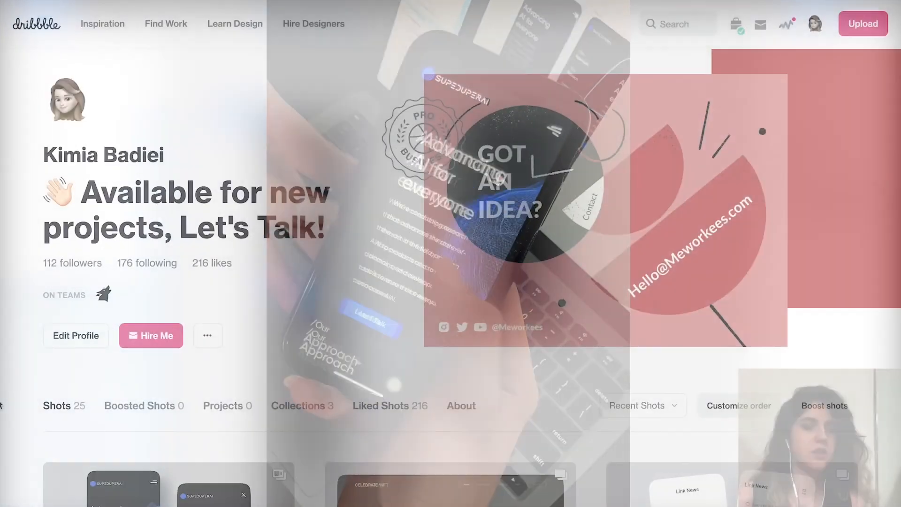
# Step: Open the SuperDuperAI landing page shot and view its second image of both phones
pyautogui.scroll(-3)
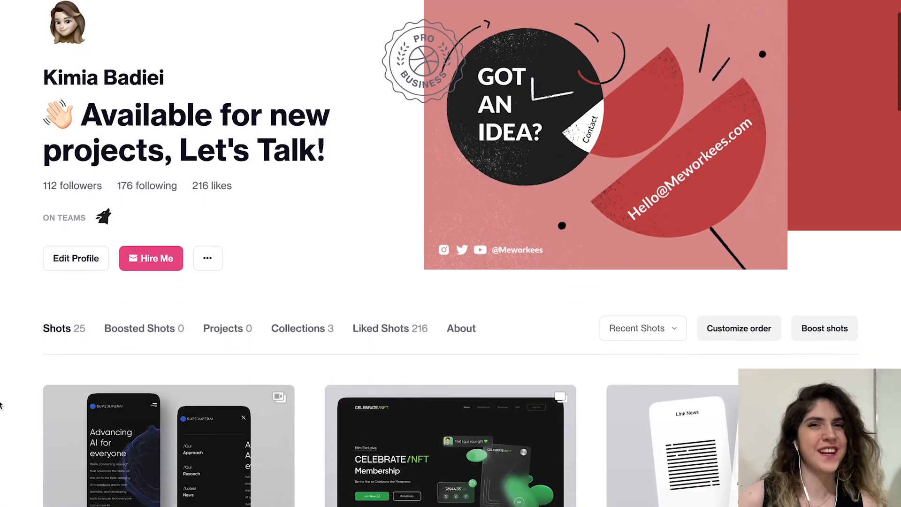
pyautogui.click(168, 445)
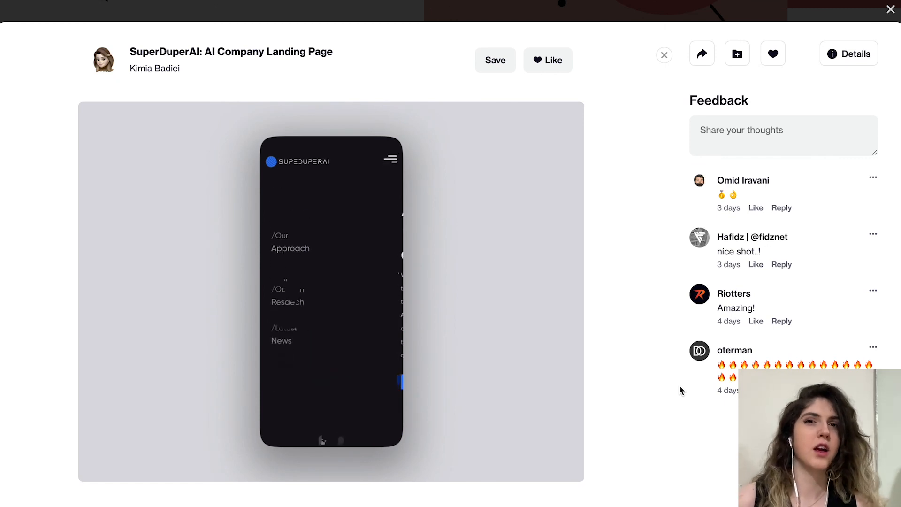
pyautogui.click(301, 448)
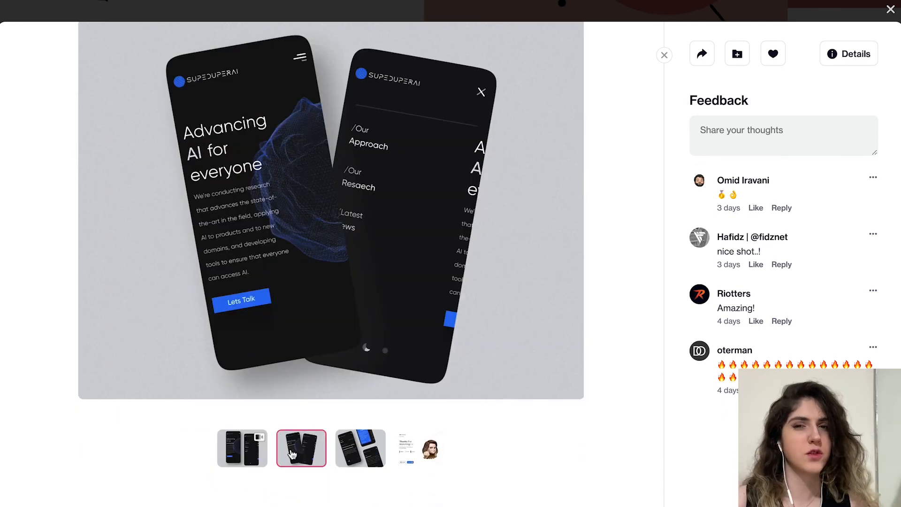